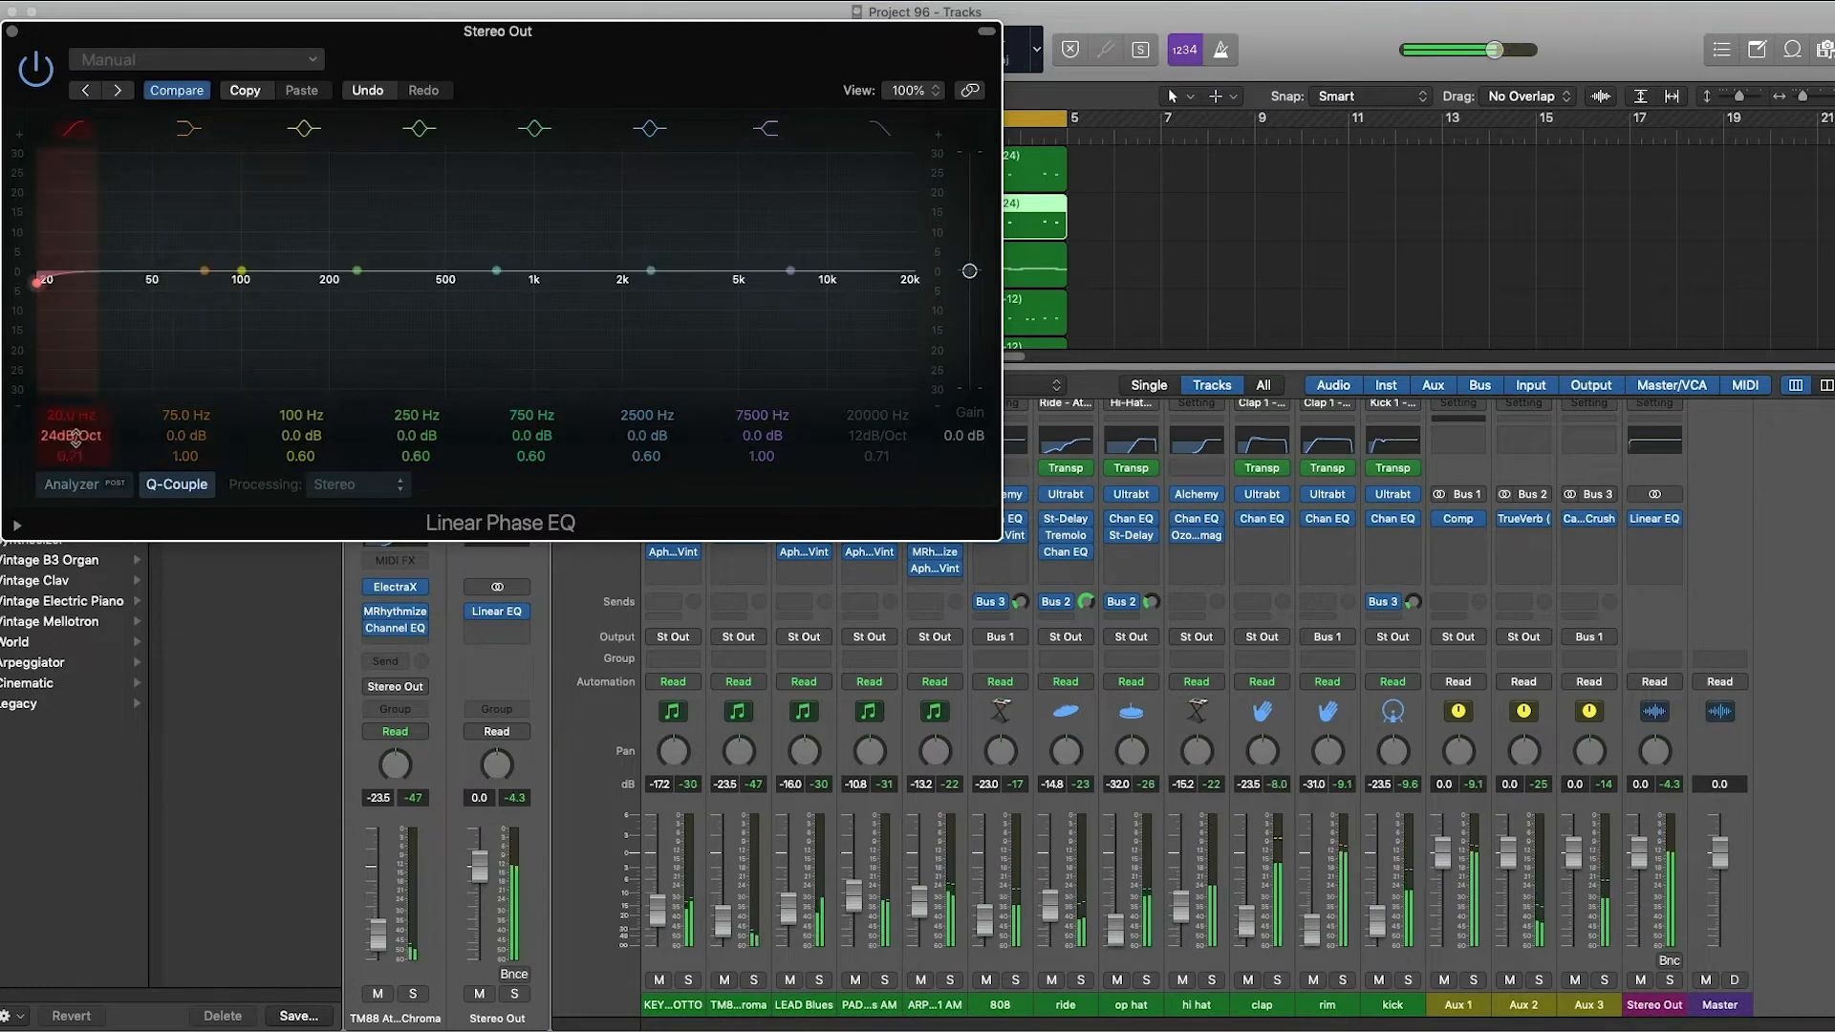
# Set the Linear Phase EQ low cut to 23 Hz at 48 dB/Oct with the Analyzer shown.
pyautogui.click(71, 484)
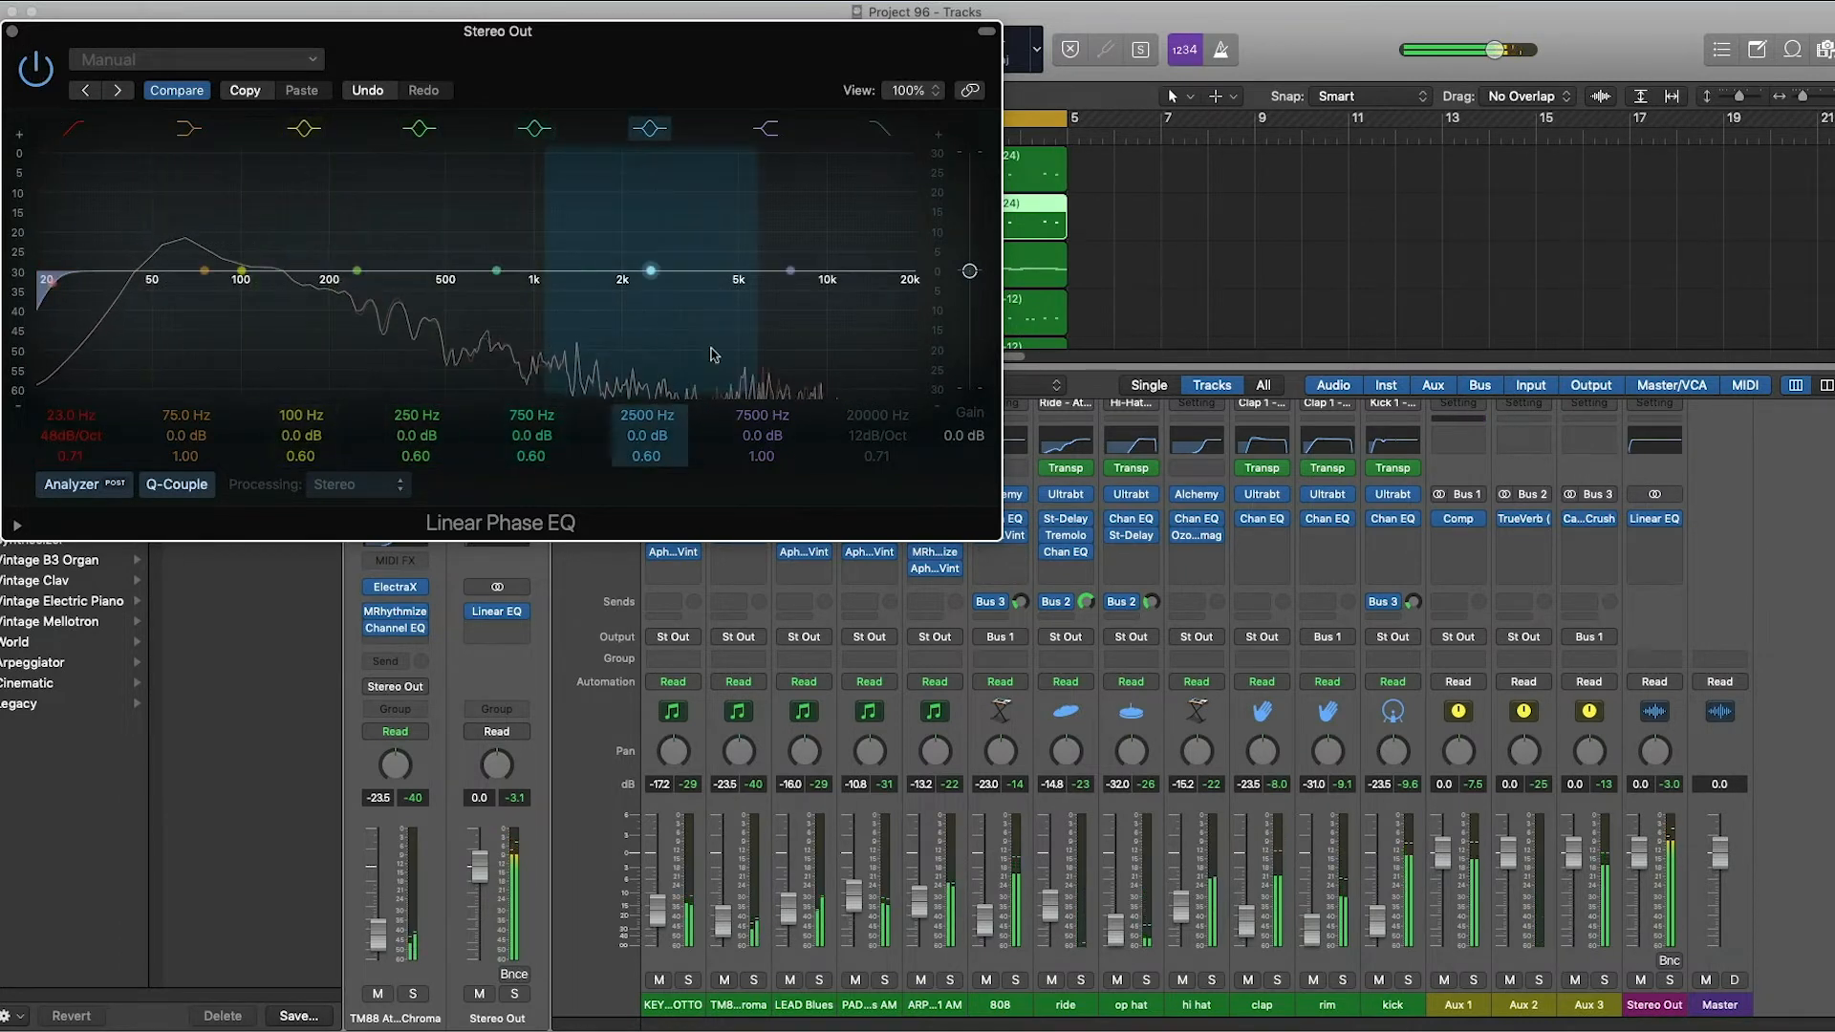
pyautogui.click(241, 268)
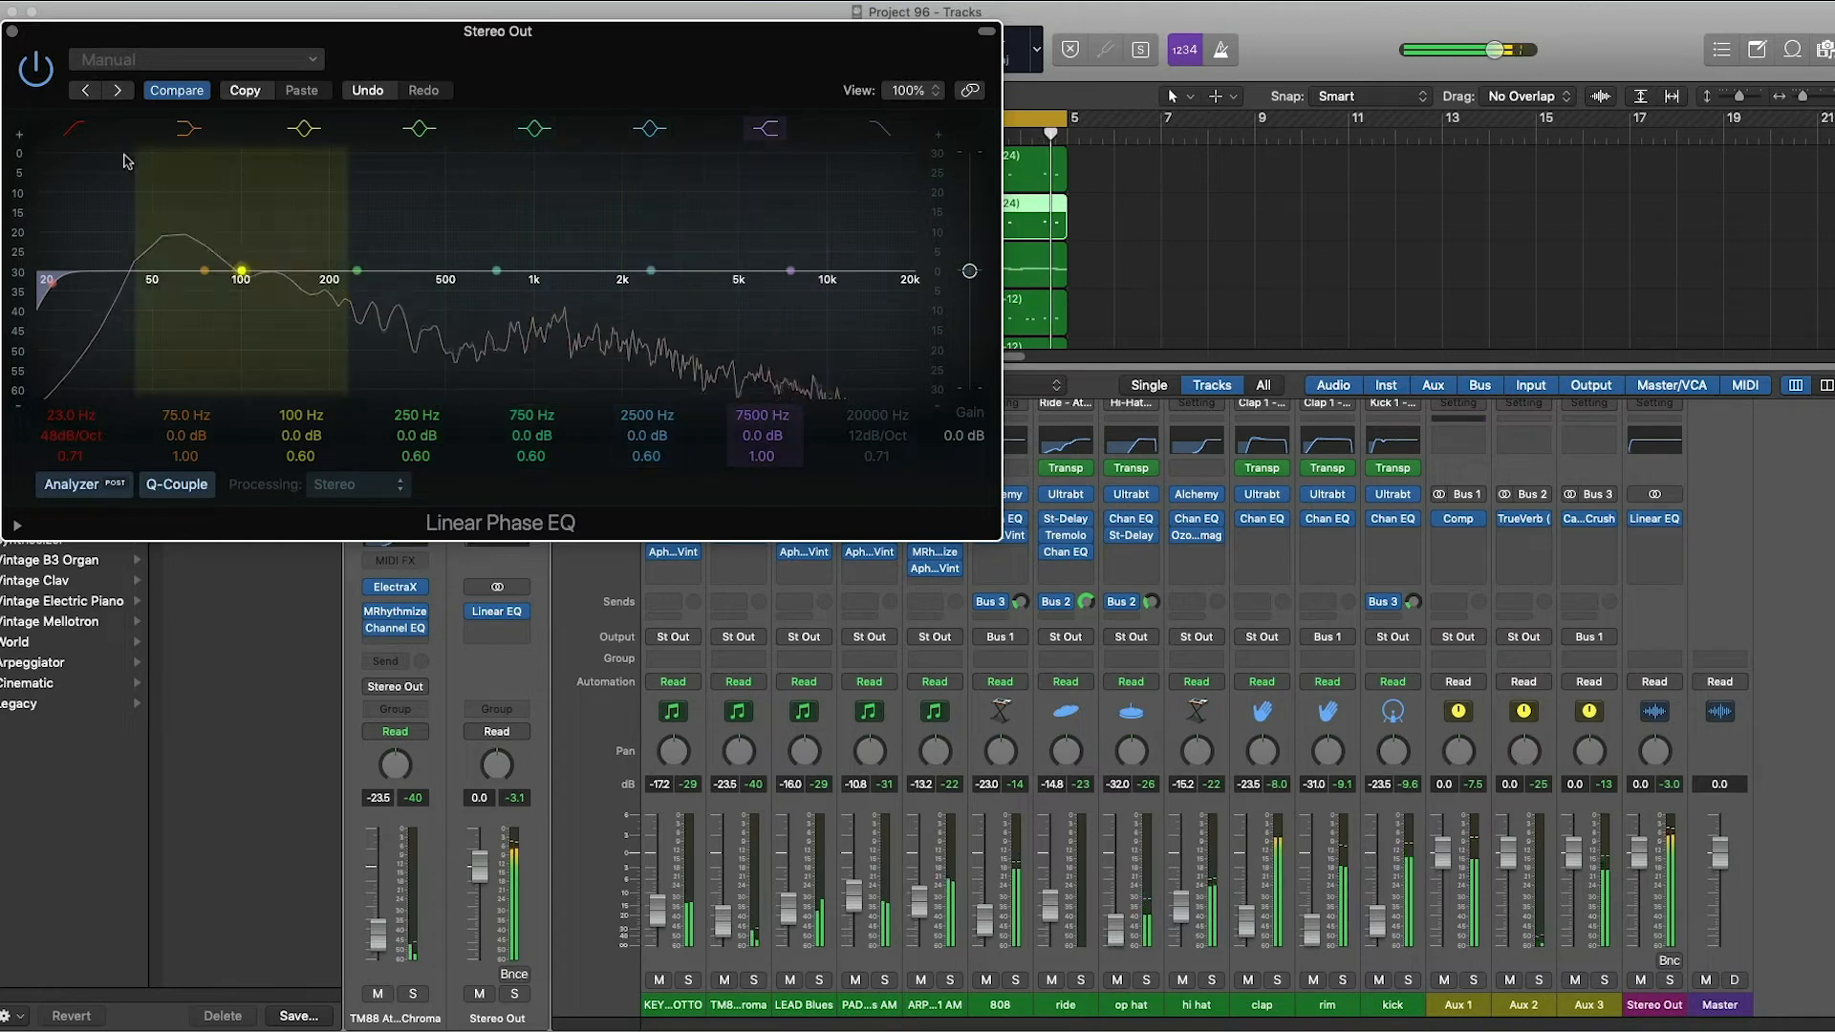
# Insert Wave Arts Tube Saturator Vintage (Stereo) after the EQ and load a factory preset.
pyautogui.click(1652, 518)
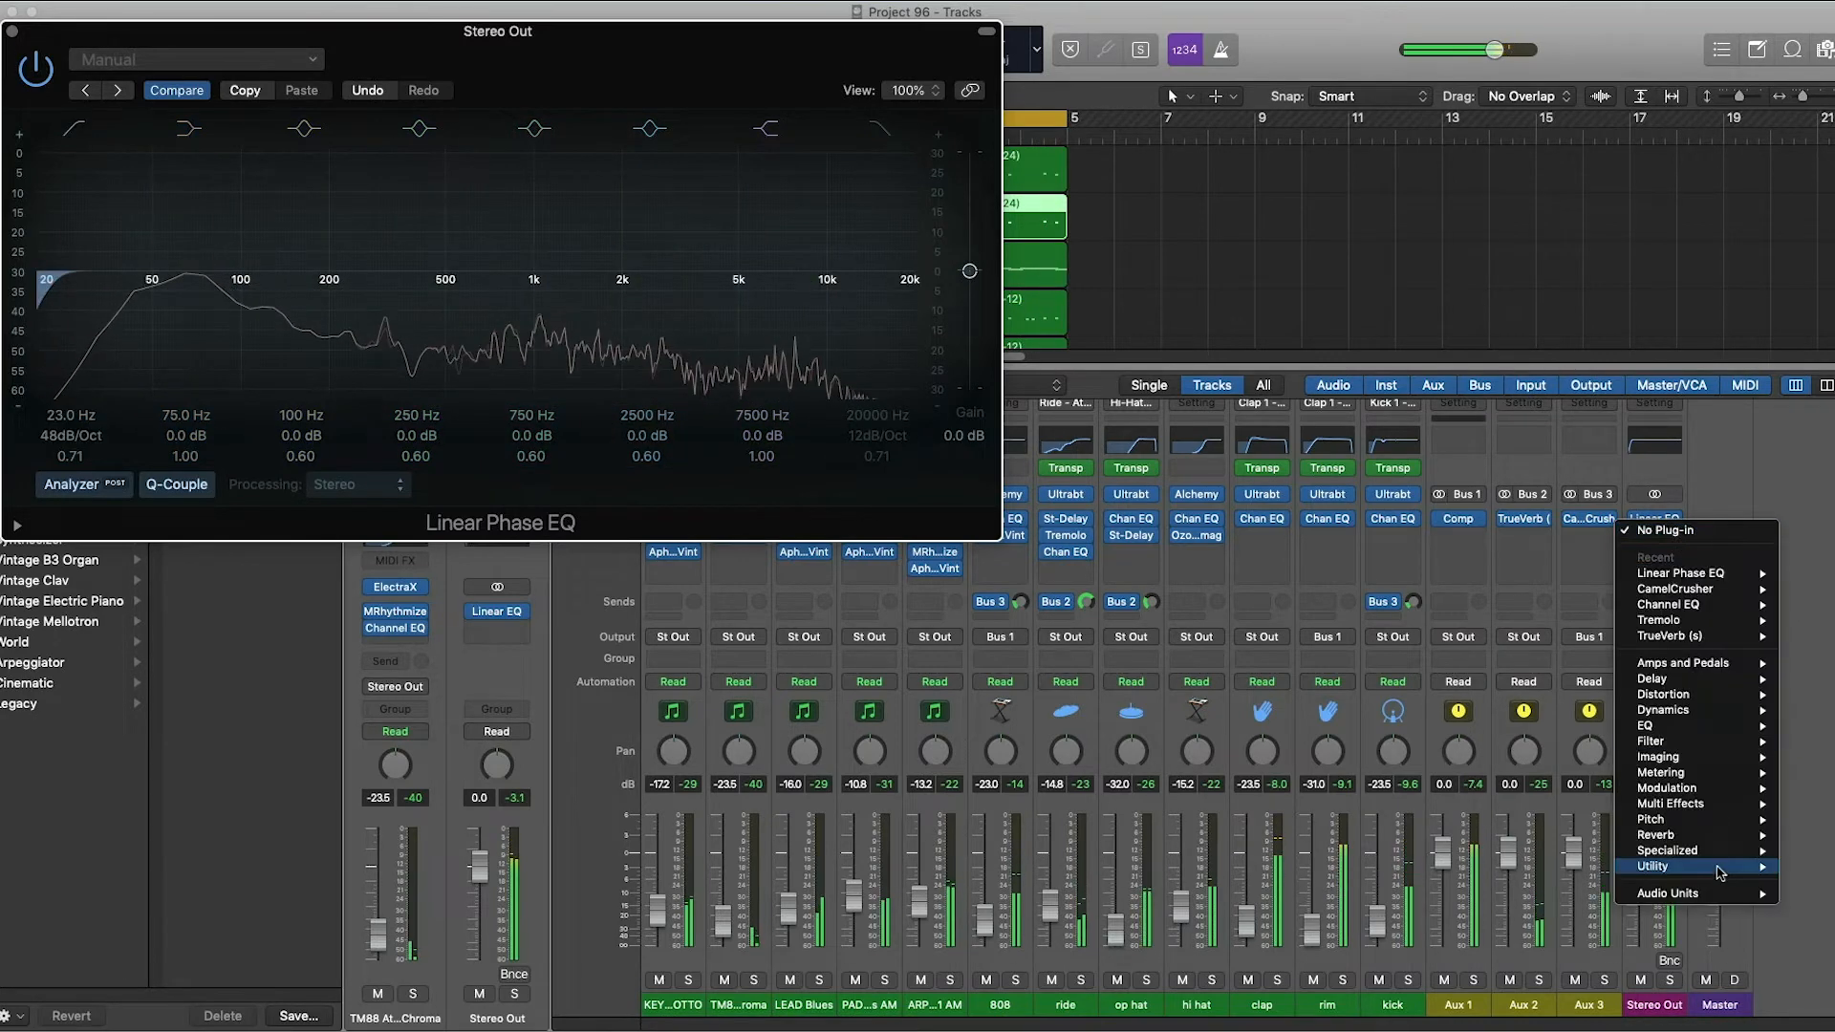
pyautogui.click(1673, 893)
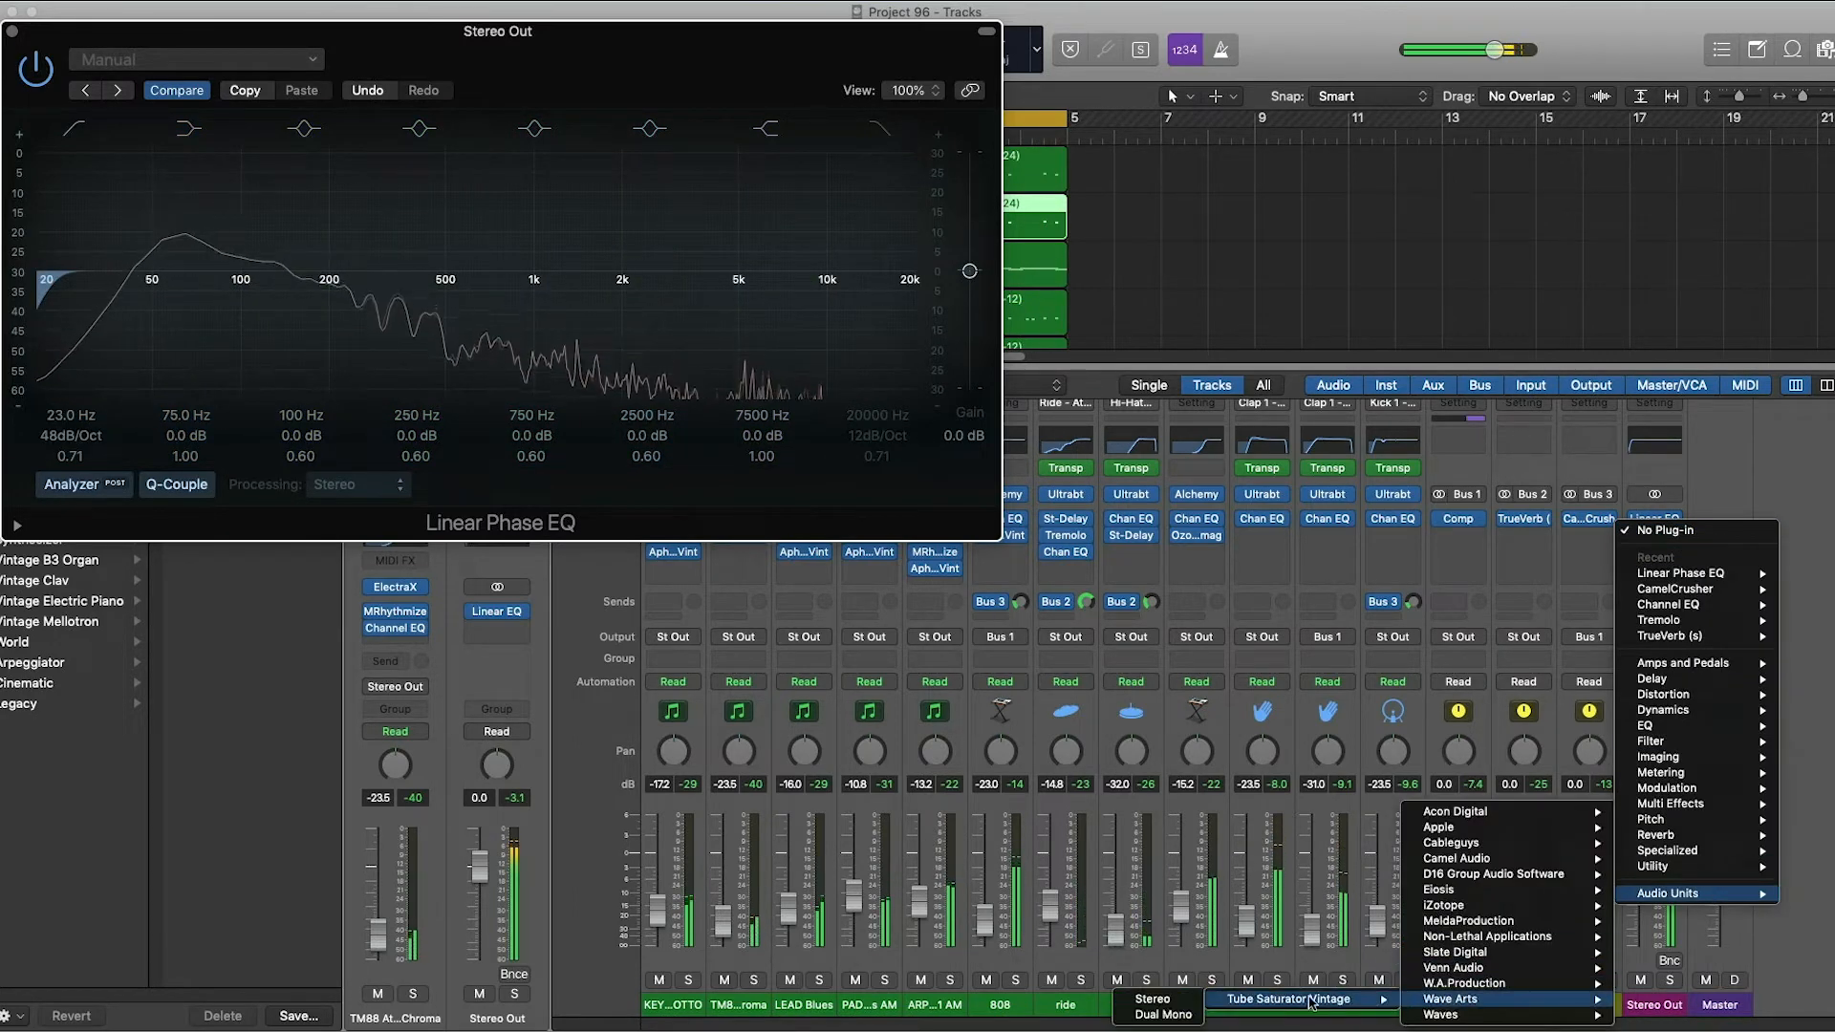
pyautogui.click(1300, 999)
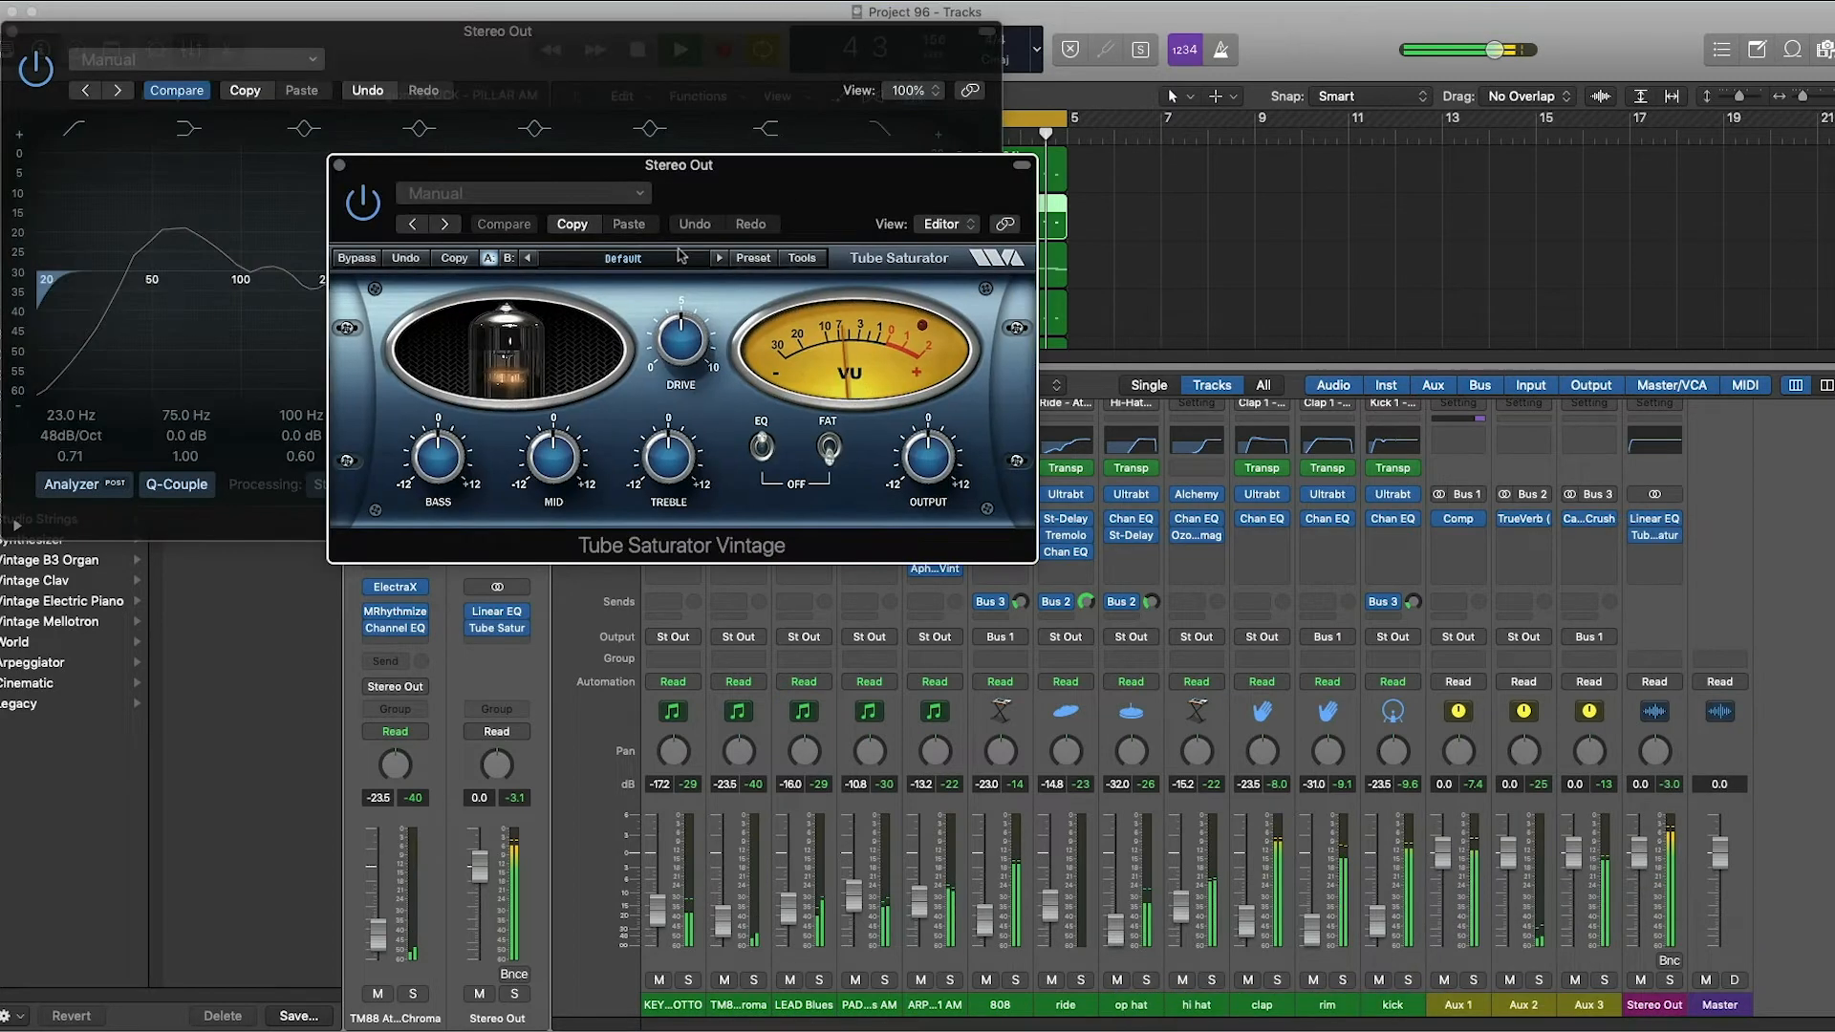
pyautogui.click(753, 258)
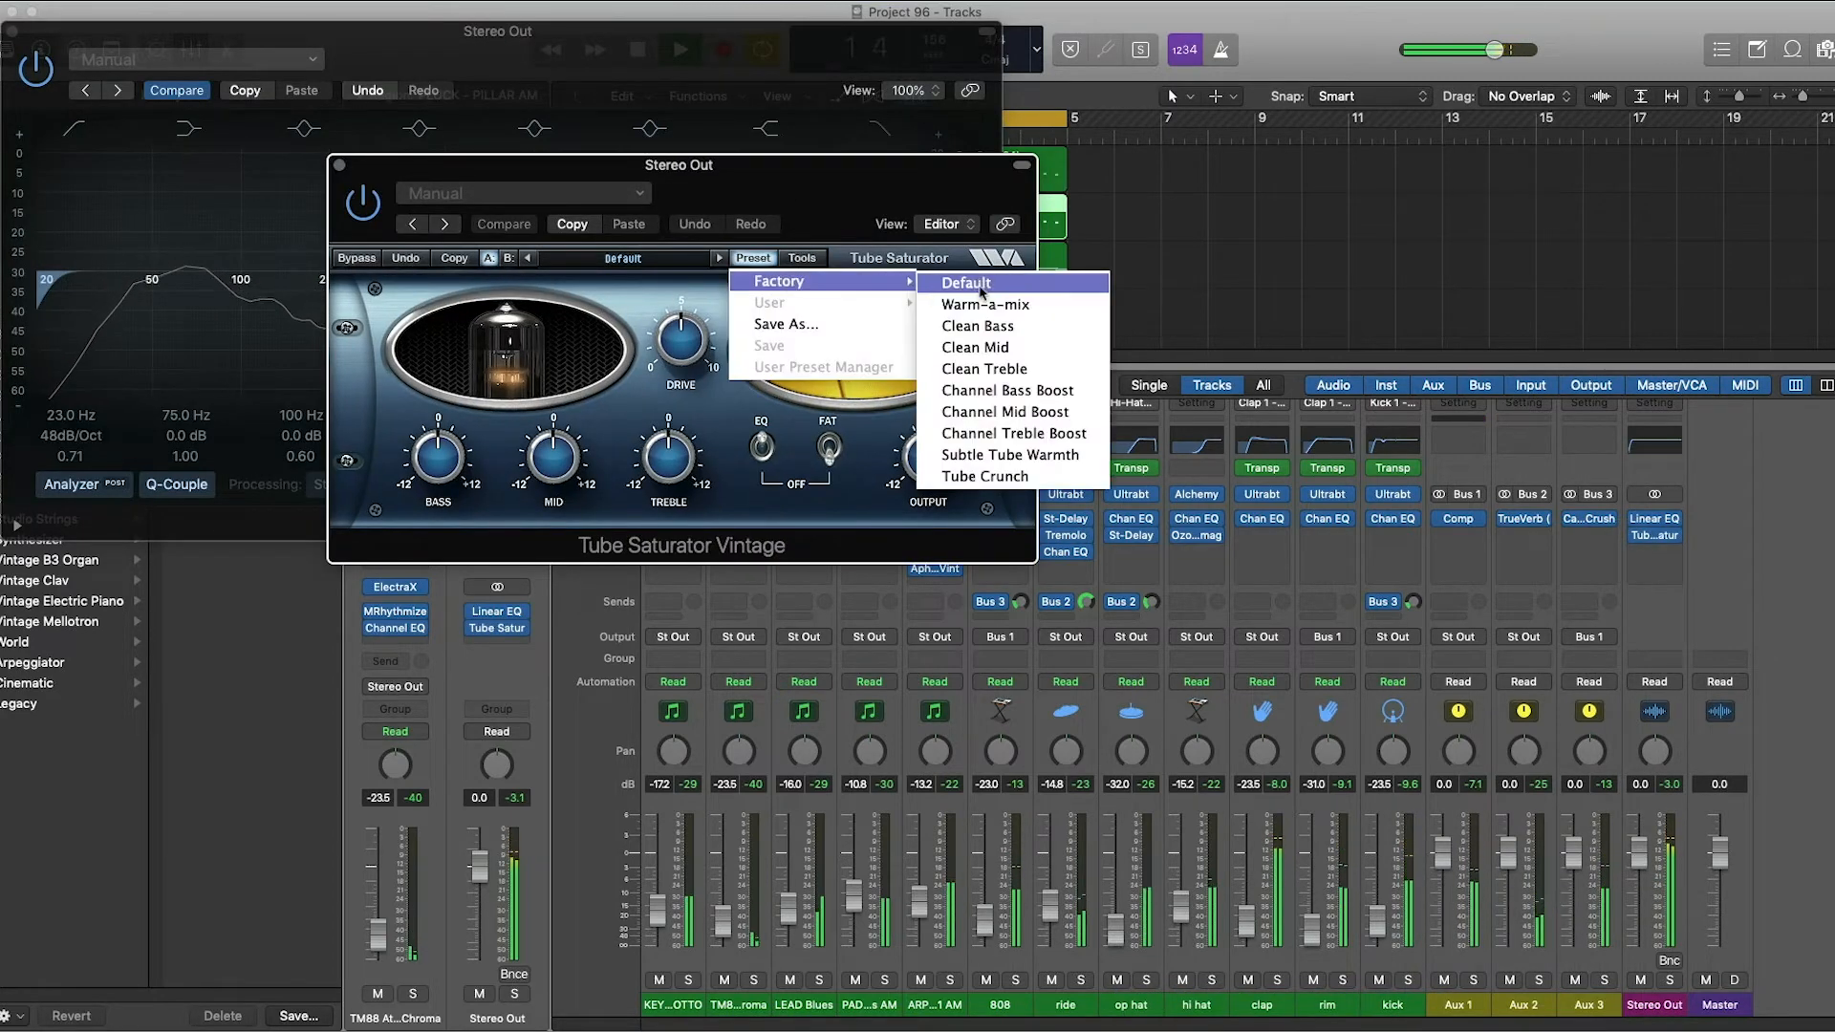
pyautogui.click(986, 304)
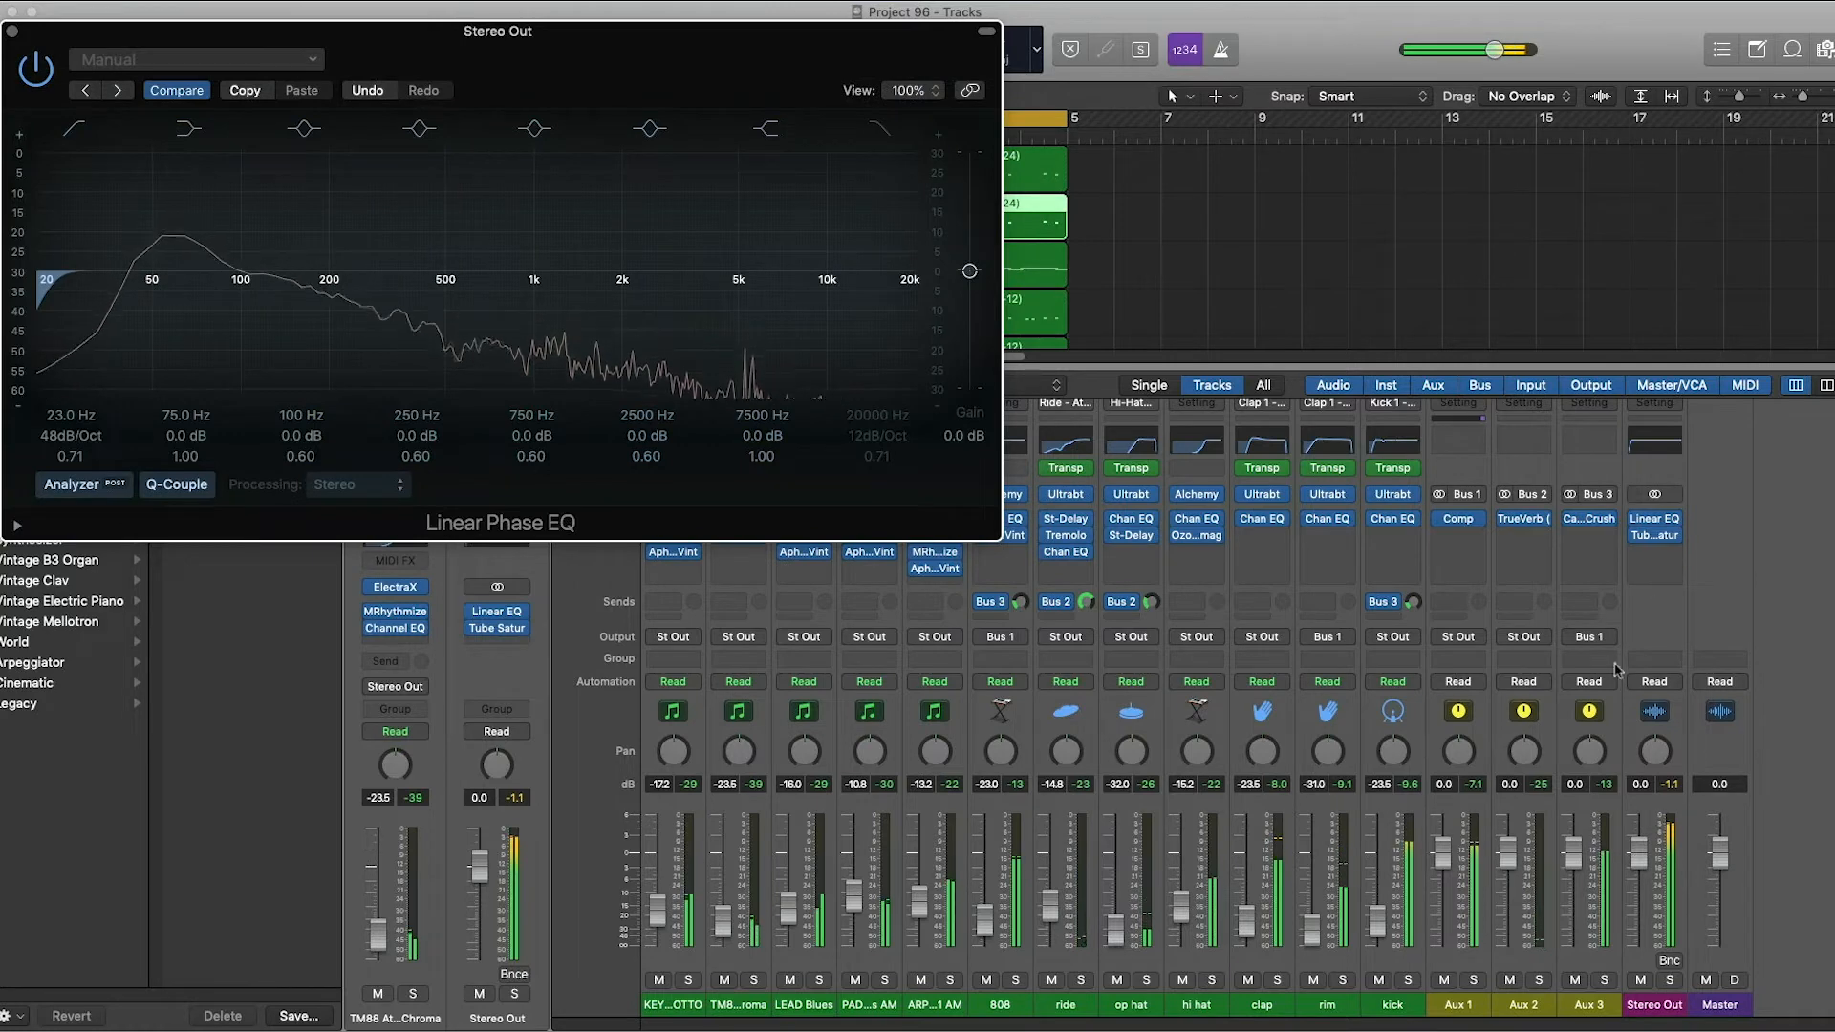
# Insert a Compressor third on Stereo Out and switch it to the Vintage VCA model.
pyautogui.click(1653, 545)
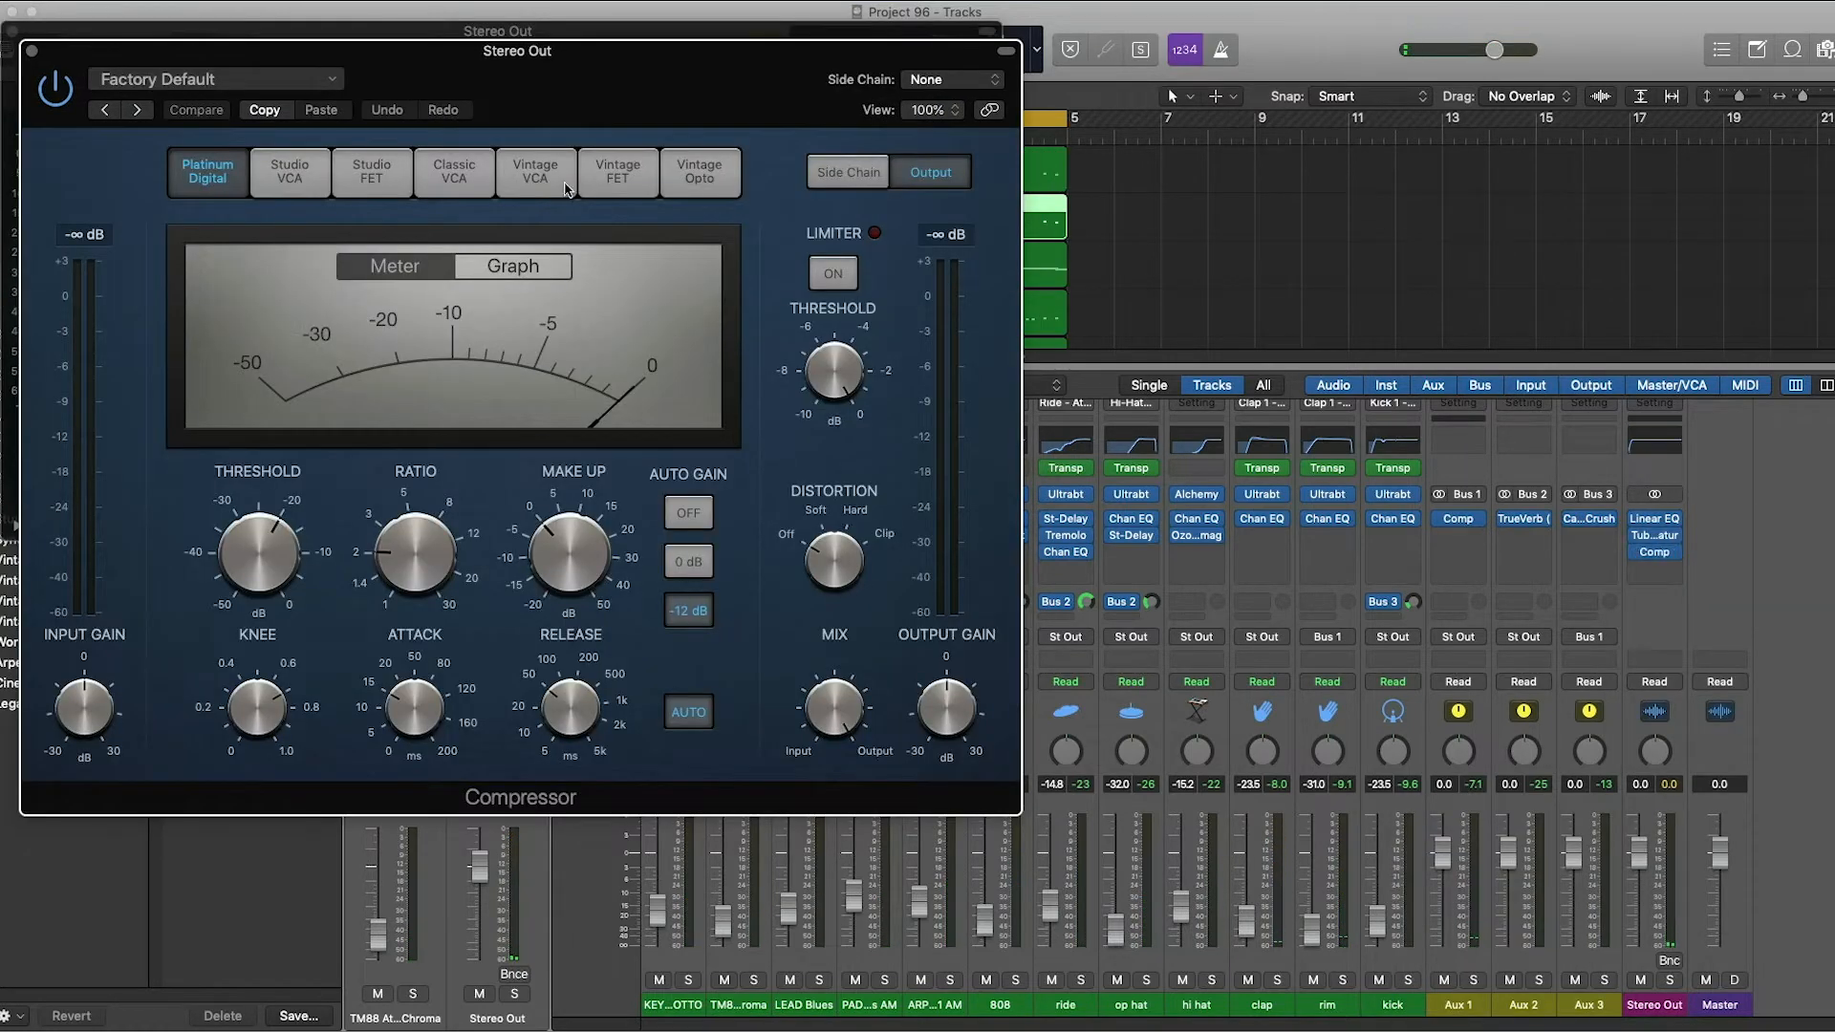
pyautogui.click(535, 170)
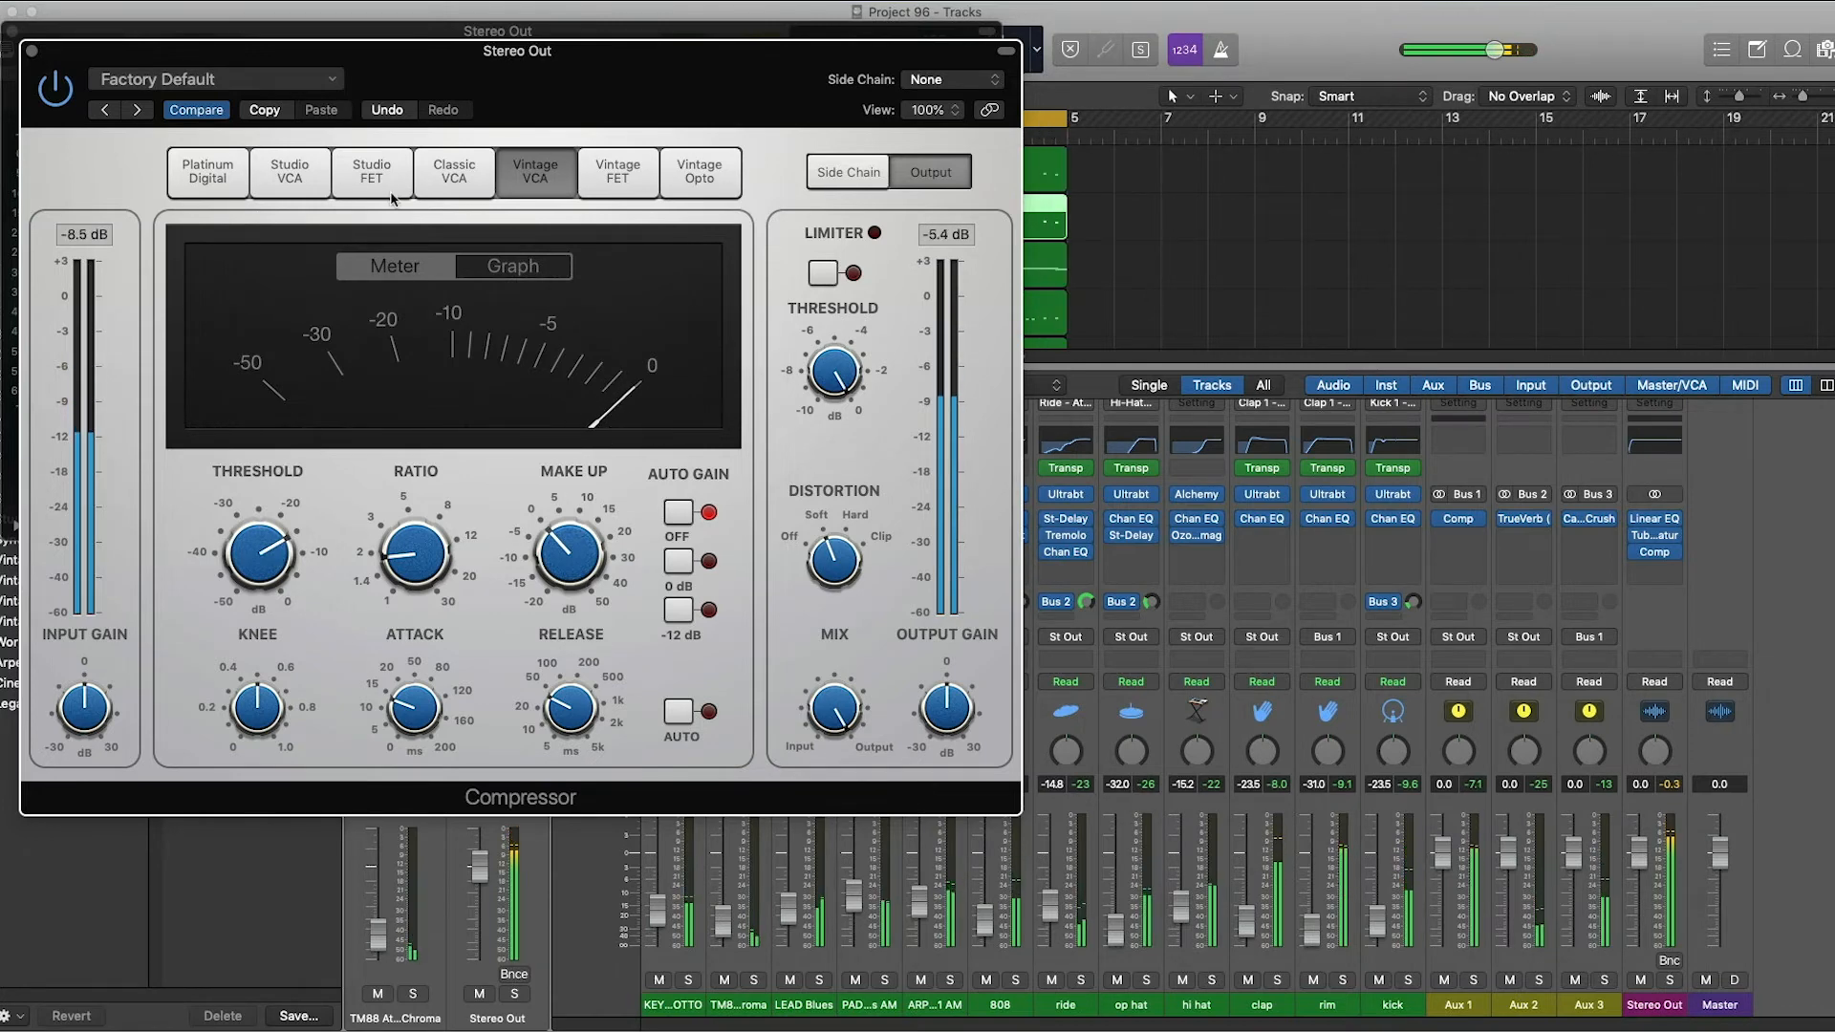
pyautogui.click(1652, 518)
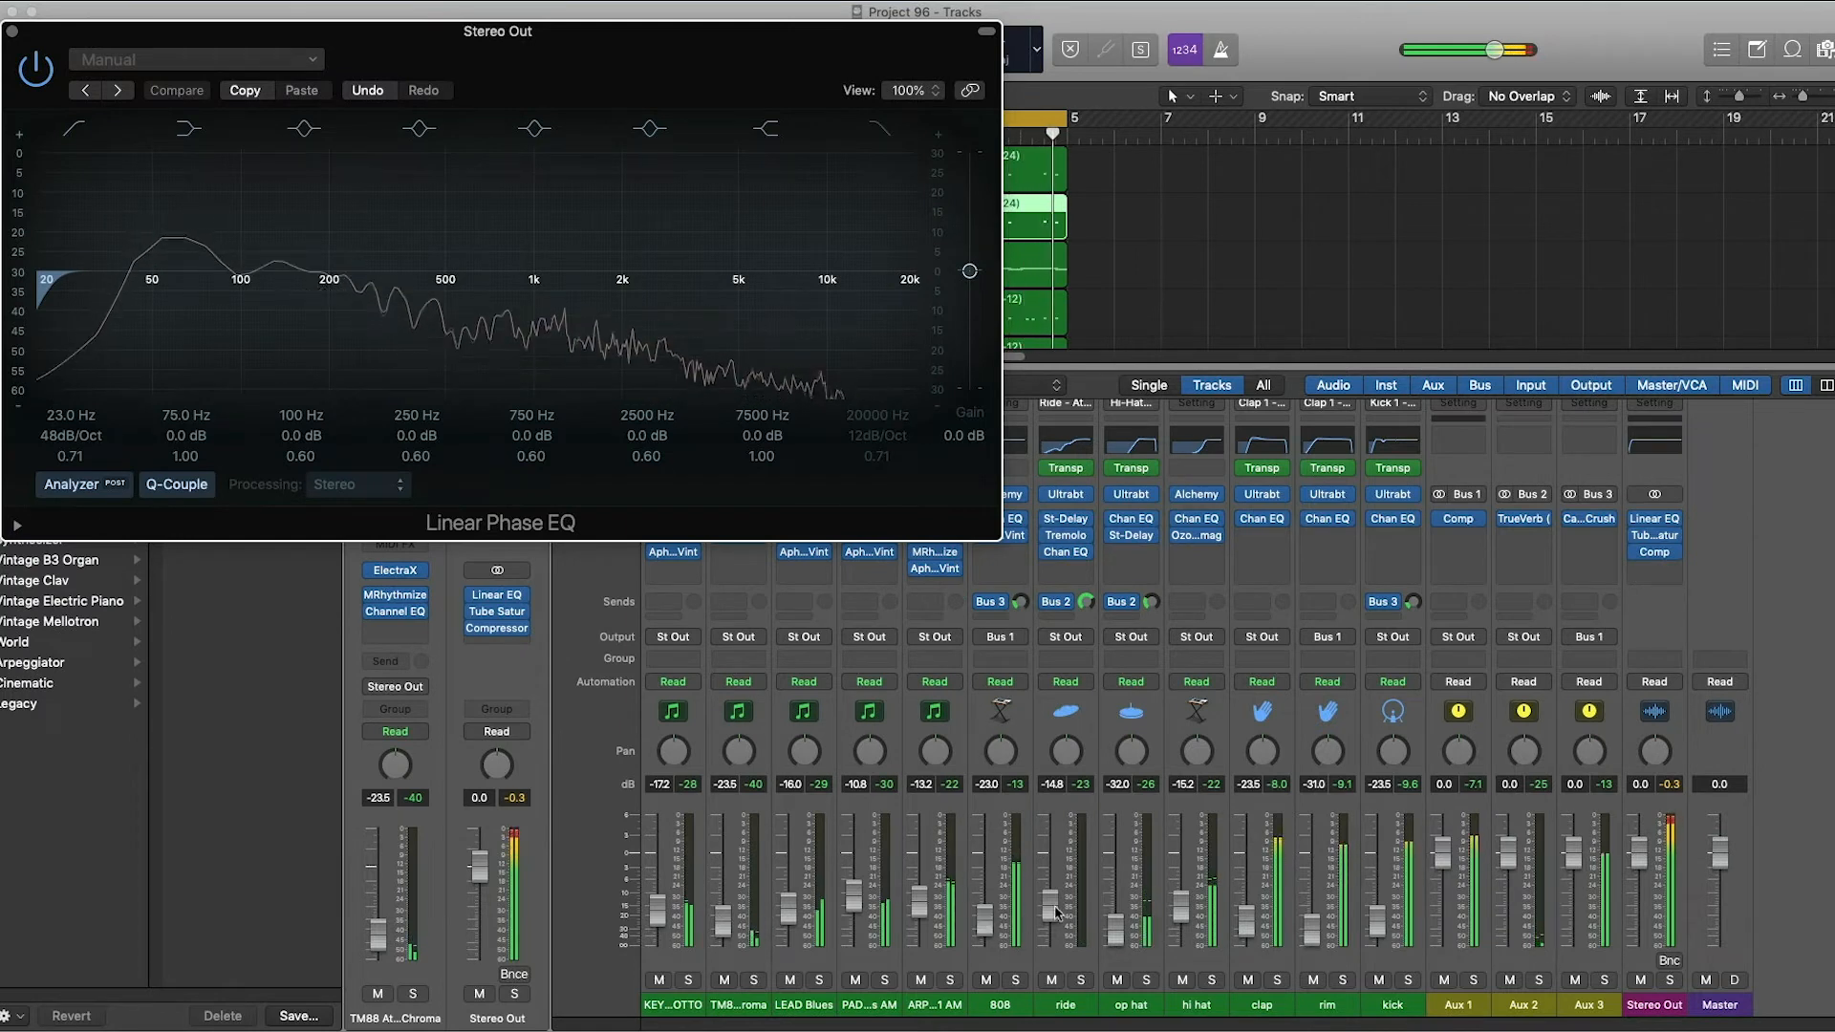
# Insert Ozone 8 Elements fourth on Stereo Out from the Recent list.
pyautogui.click(679, 48)
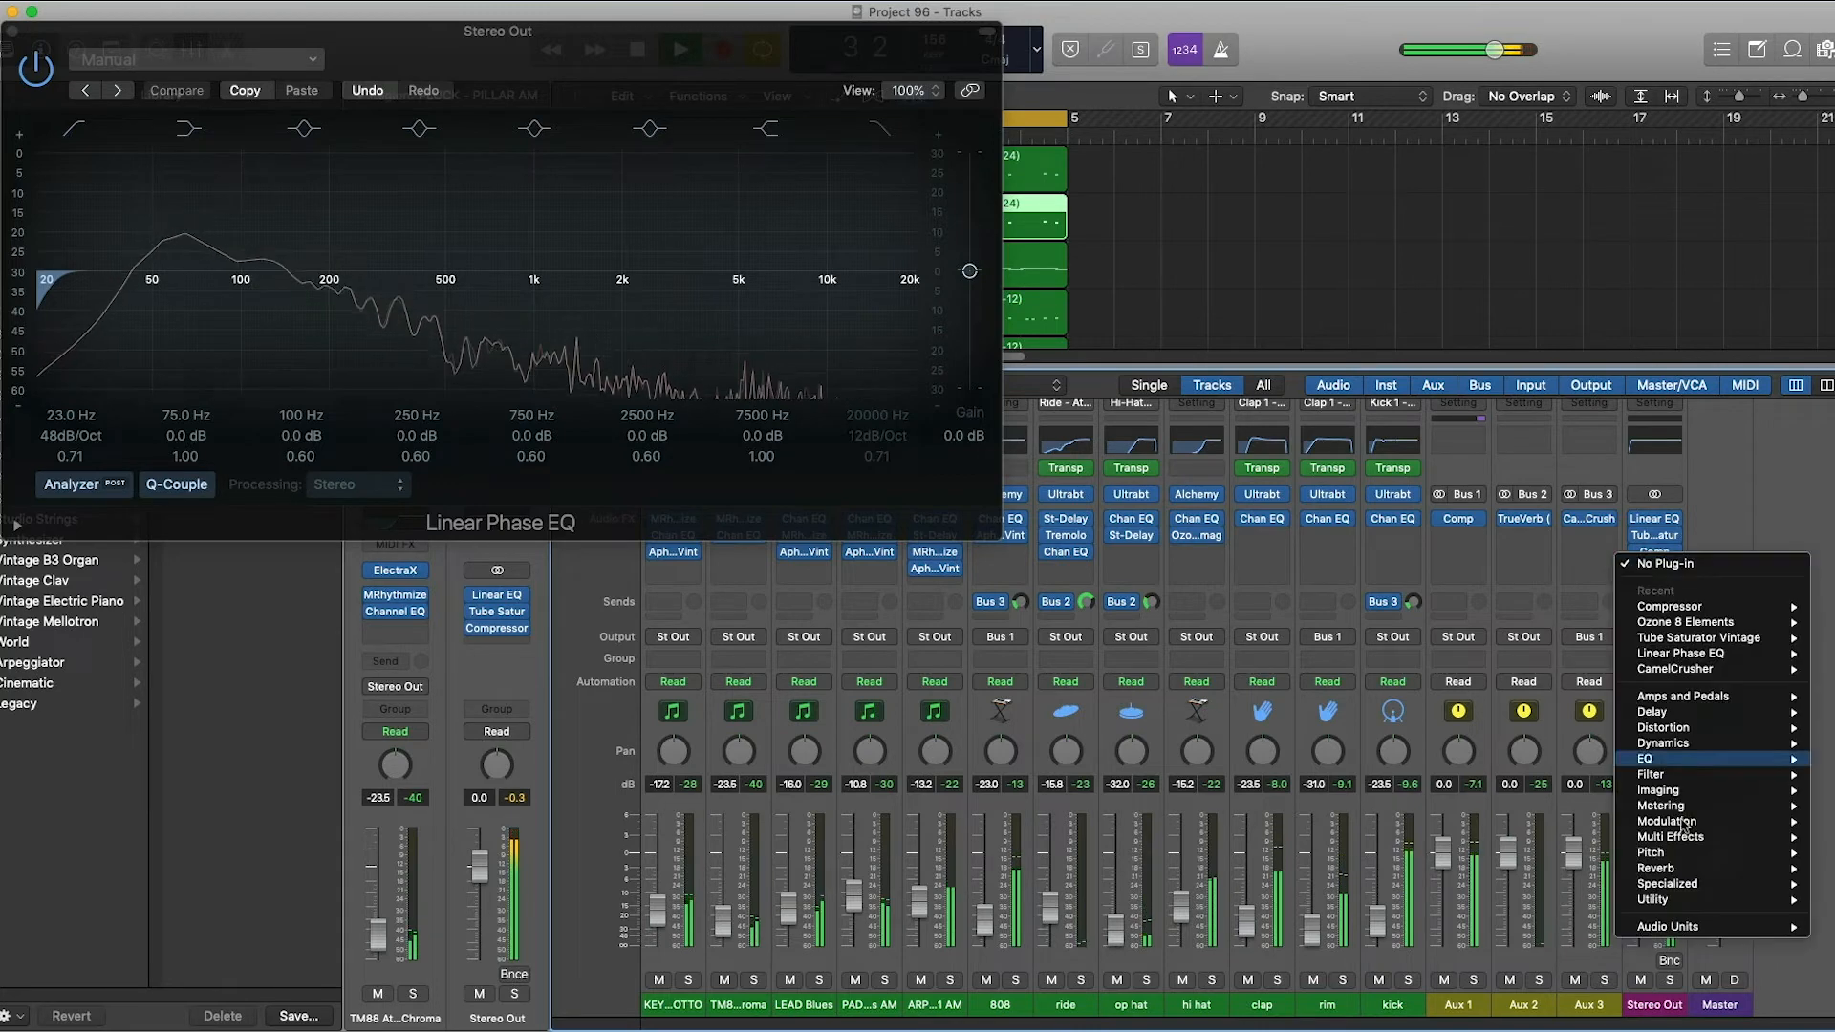
pyautogui.click(1674, 925)
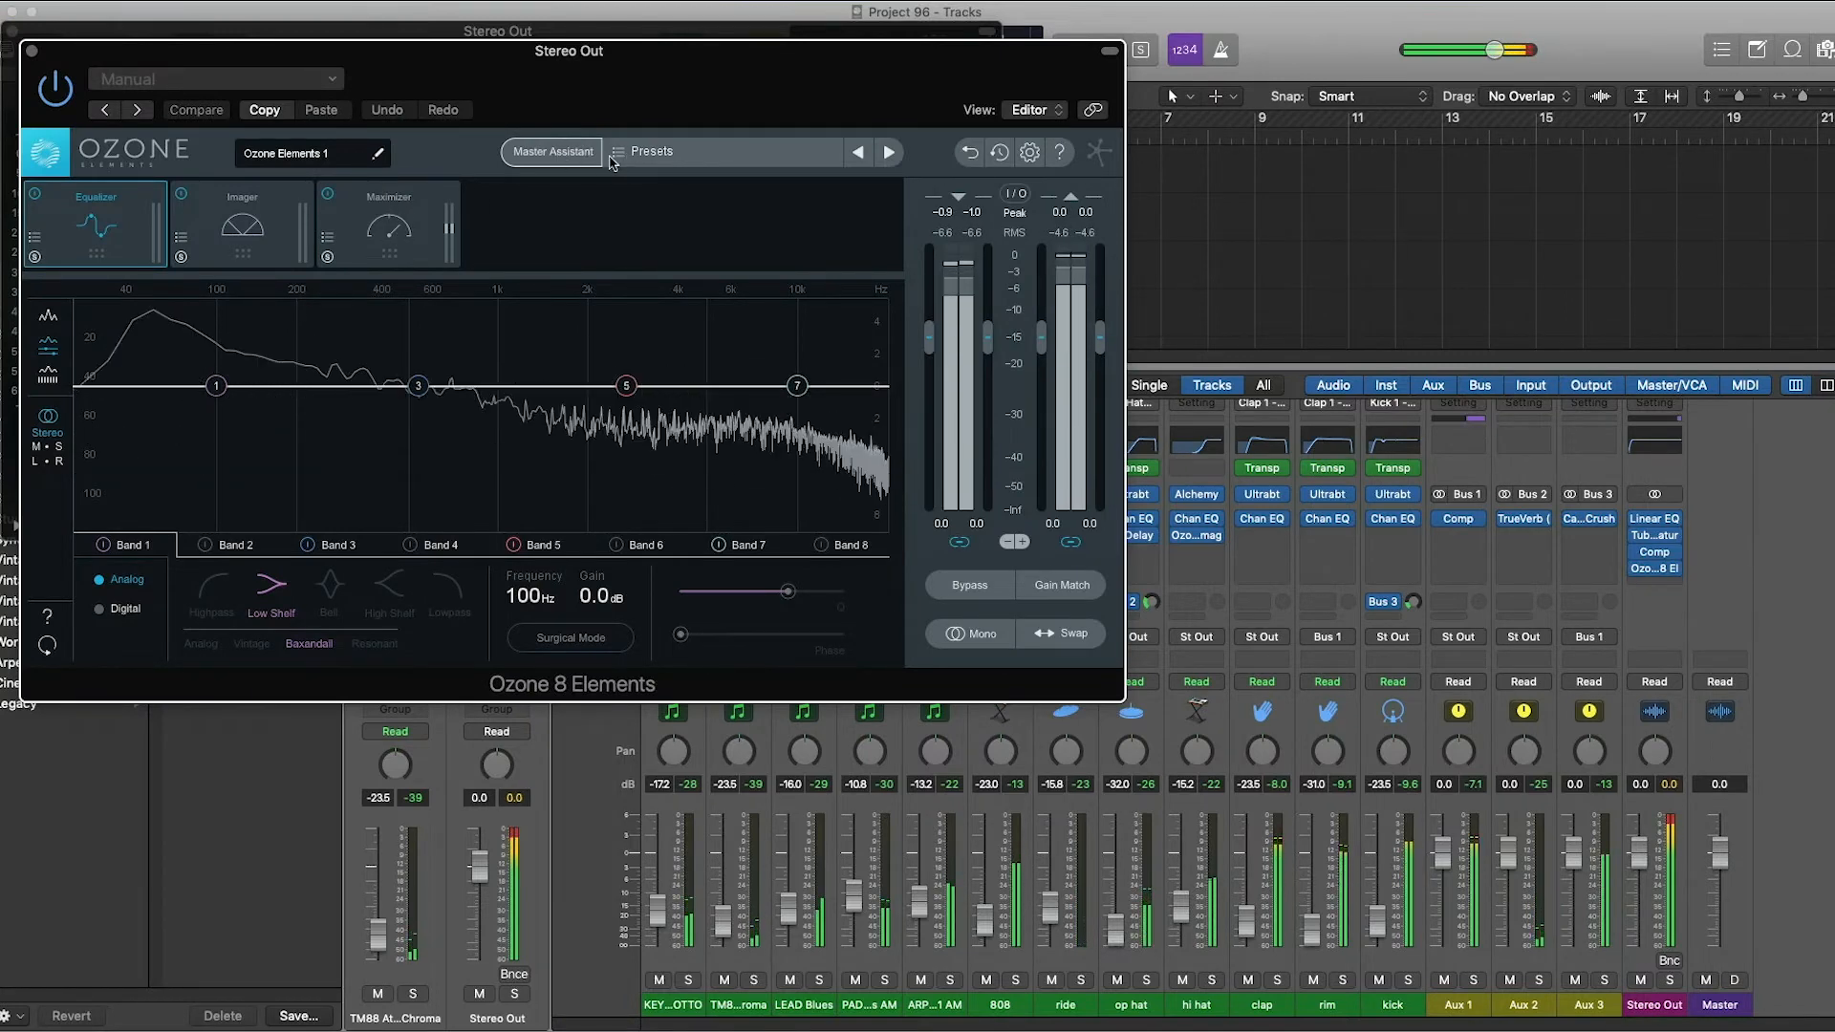
# Show Ozone's Maximizer, add a Loudness Meter fifth and start measuring at about -11 LUFS.
pyautogui.click(648, 151)
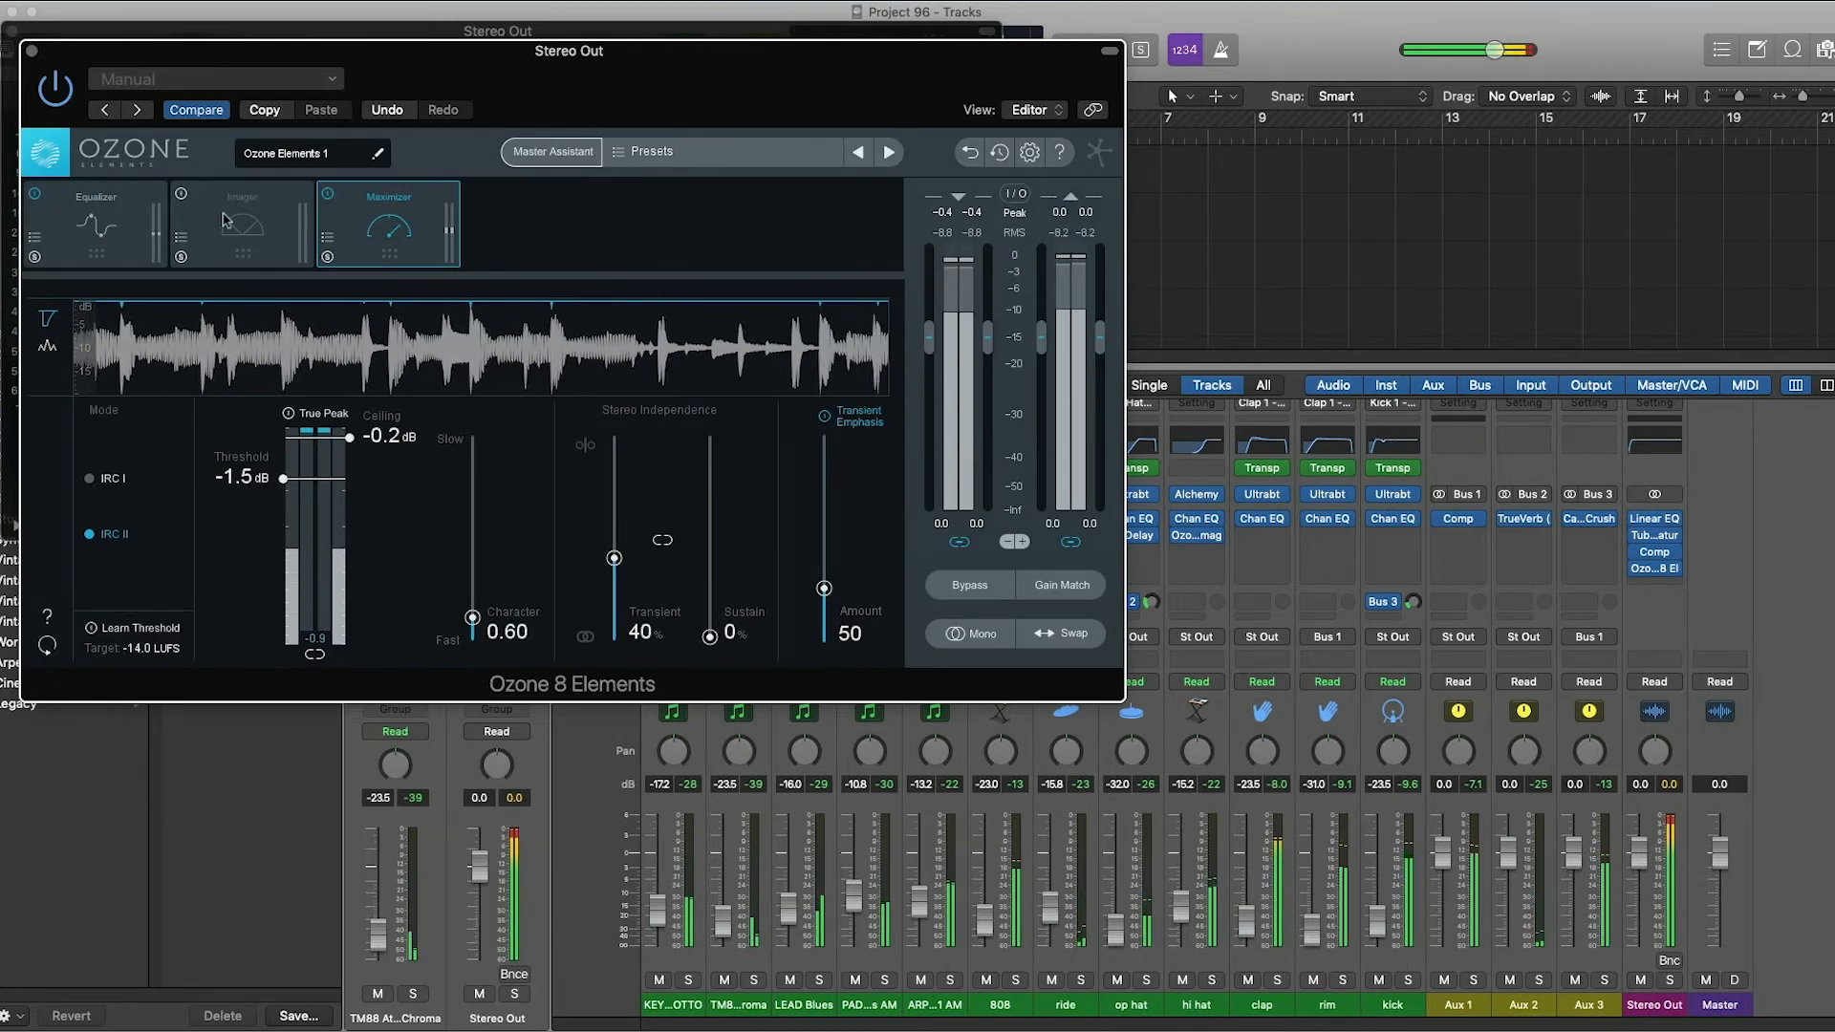
pyautogui.click(241, 222)
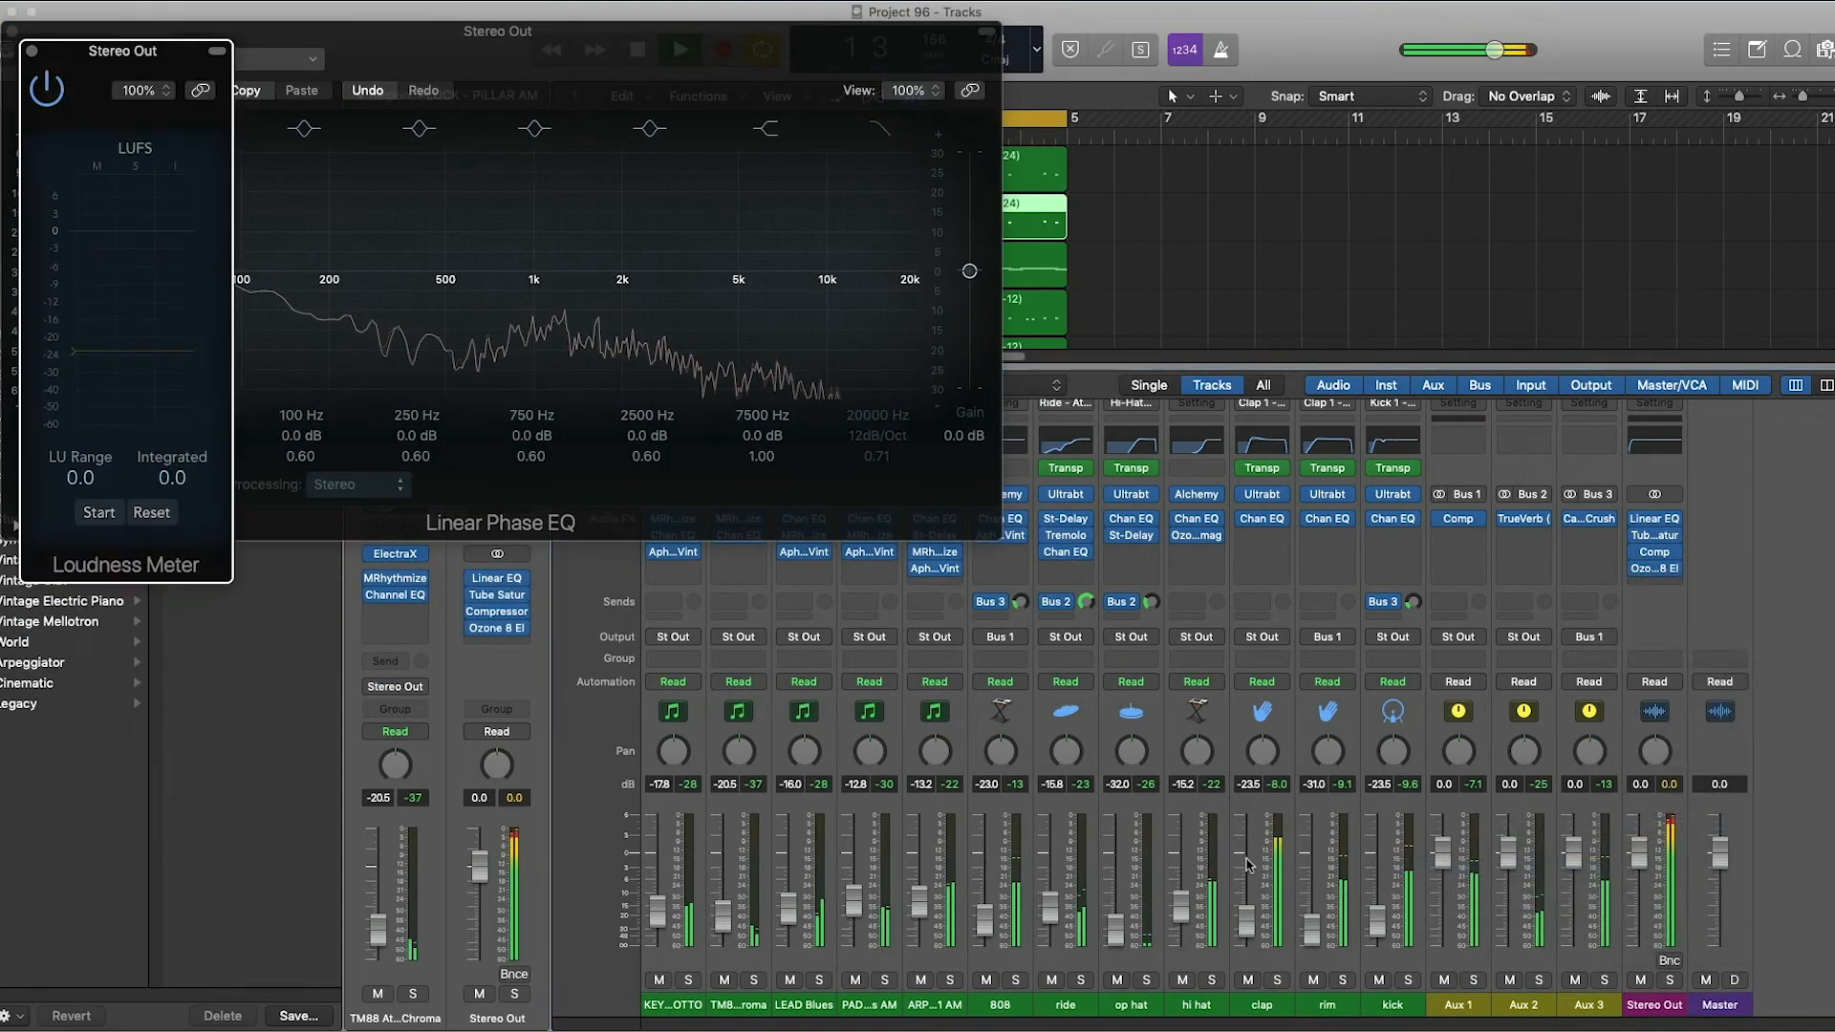
pyautogui.click(97, 512)
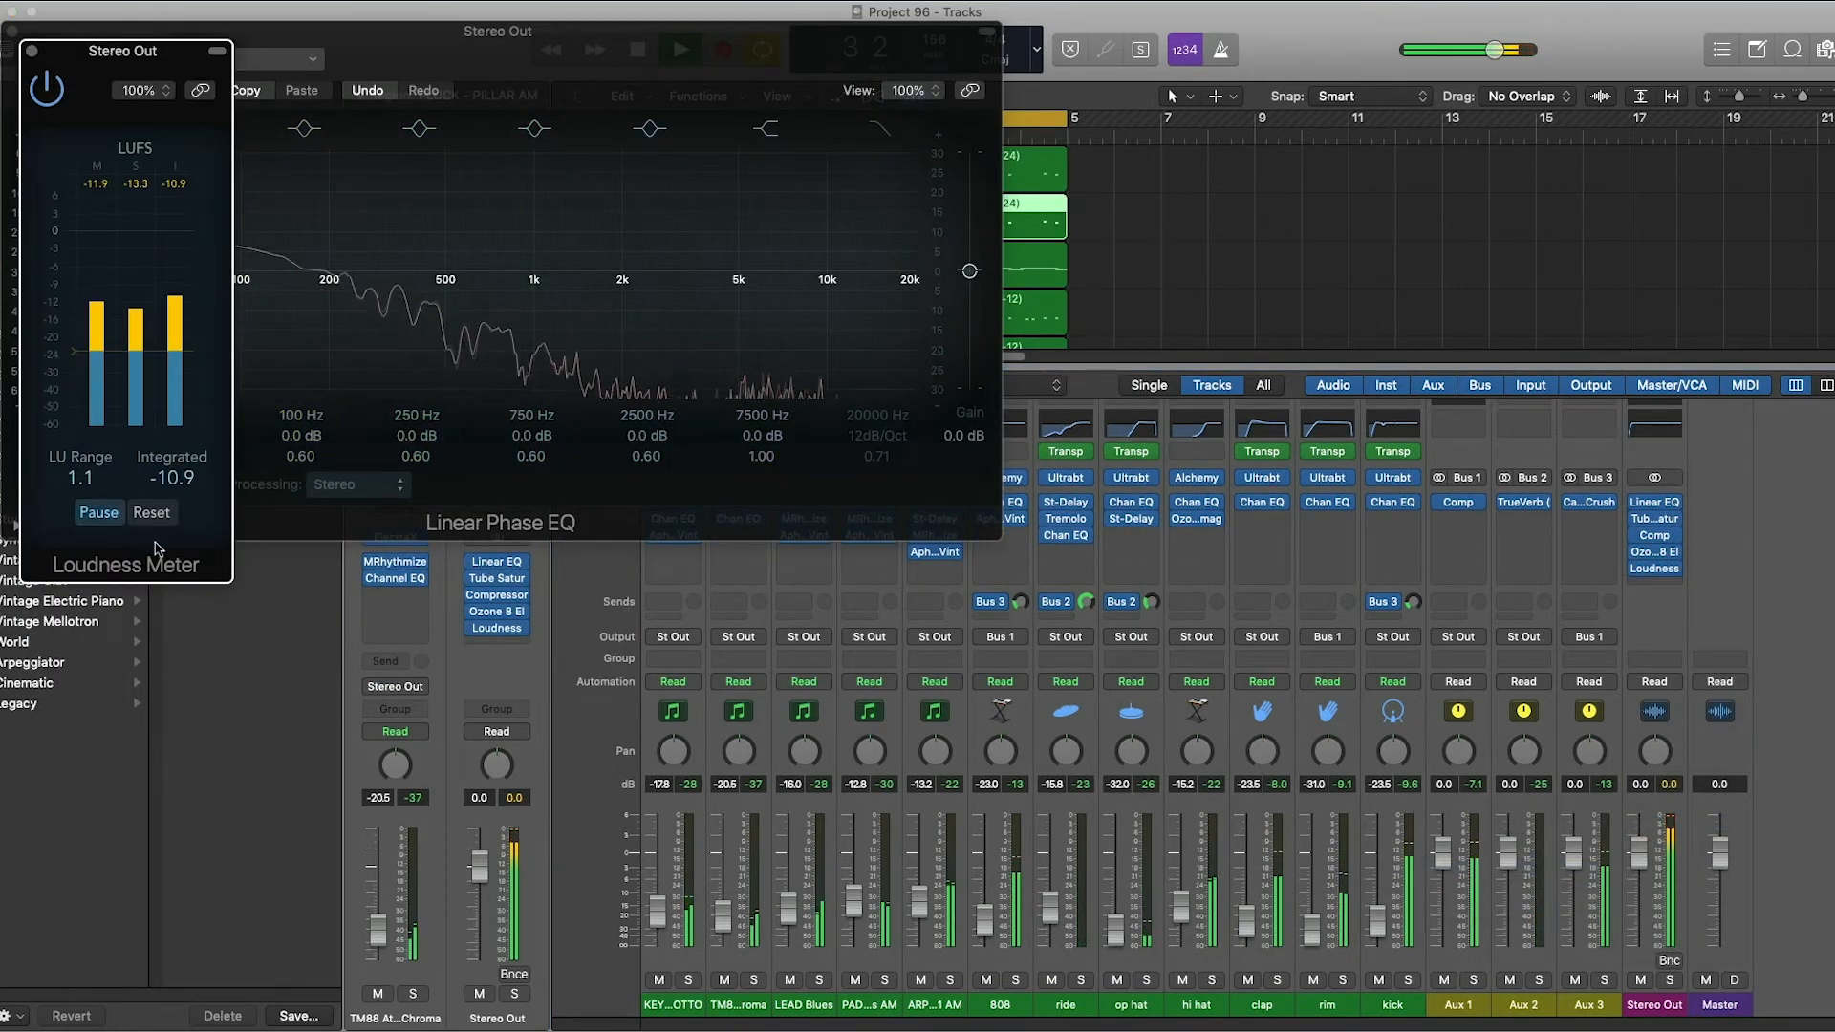